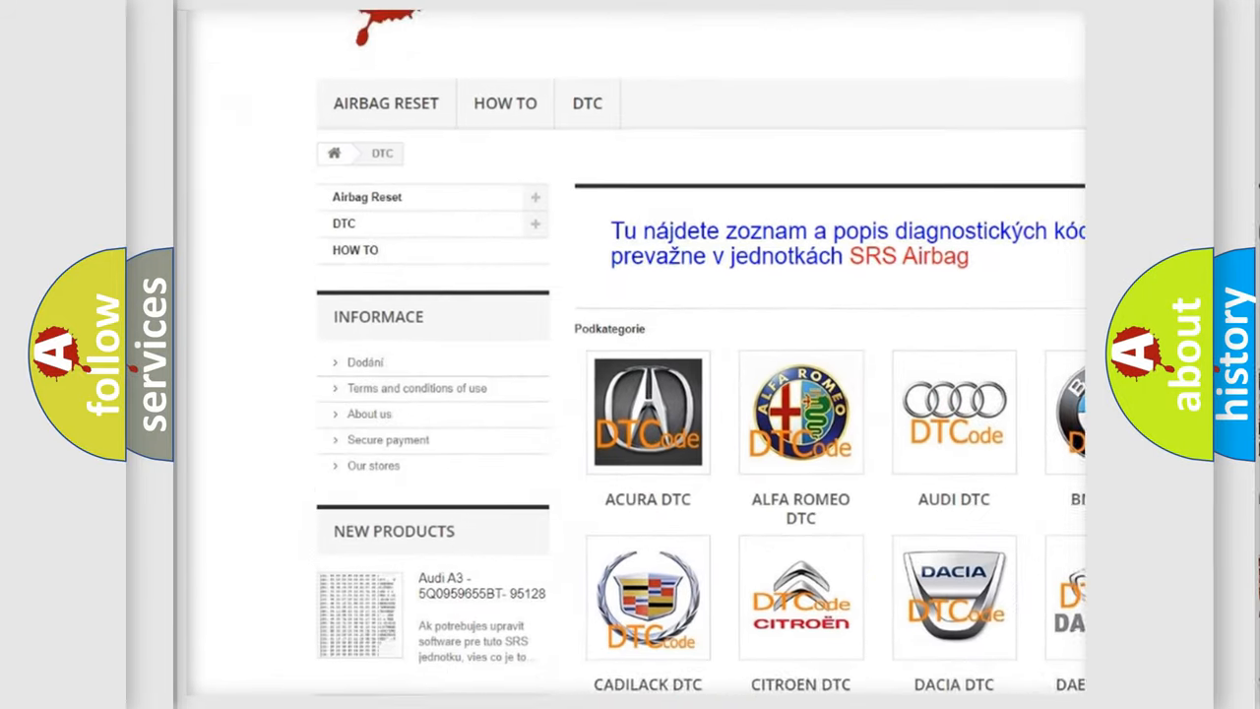
{"action": "scroll", "scroll_direction": "down", "scroll_amount": 3}
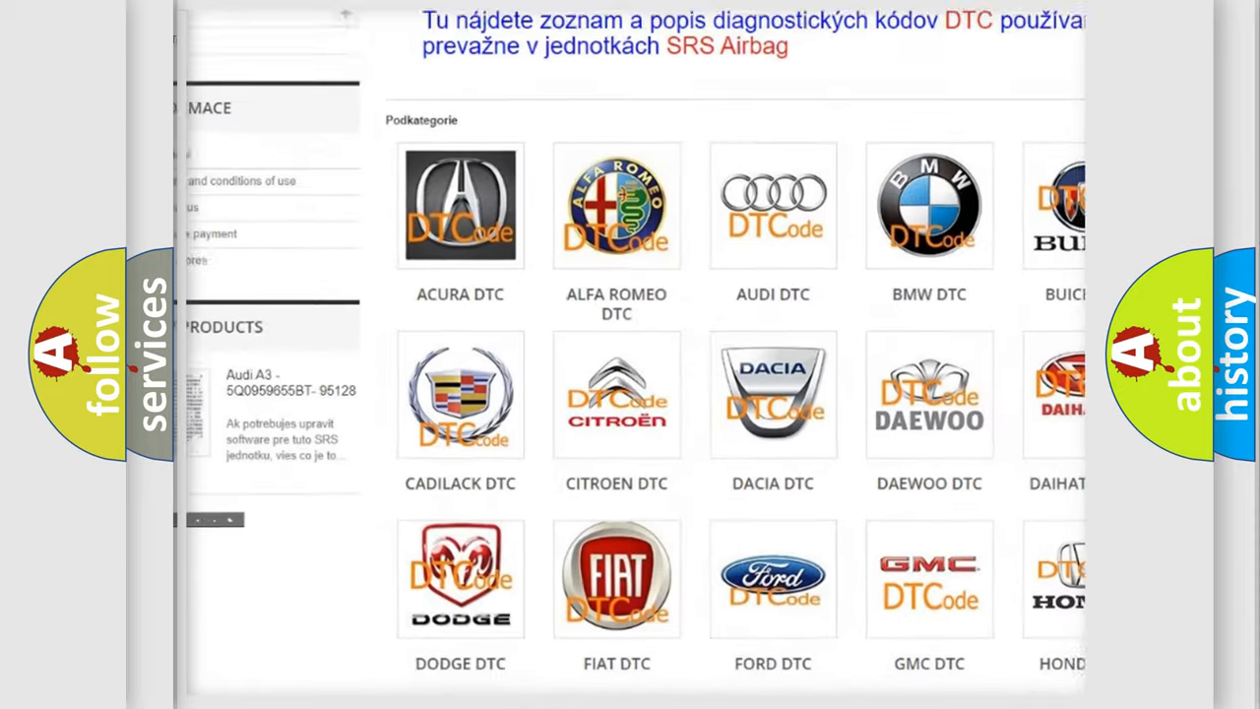
{"action": "scroll", "scroll_direction": "down", "scroll_amount": 3}
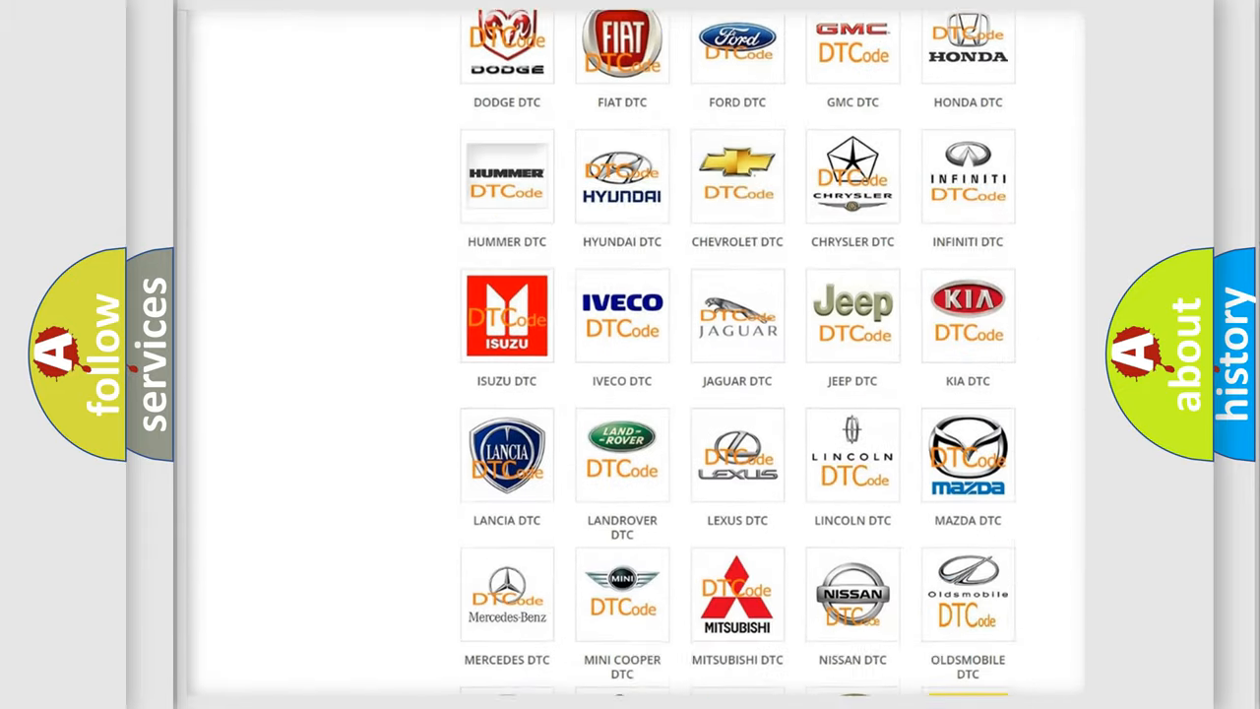
{"action": "scroll", "scroll_direction": "down", "scroll_amount": 3}
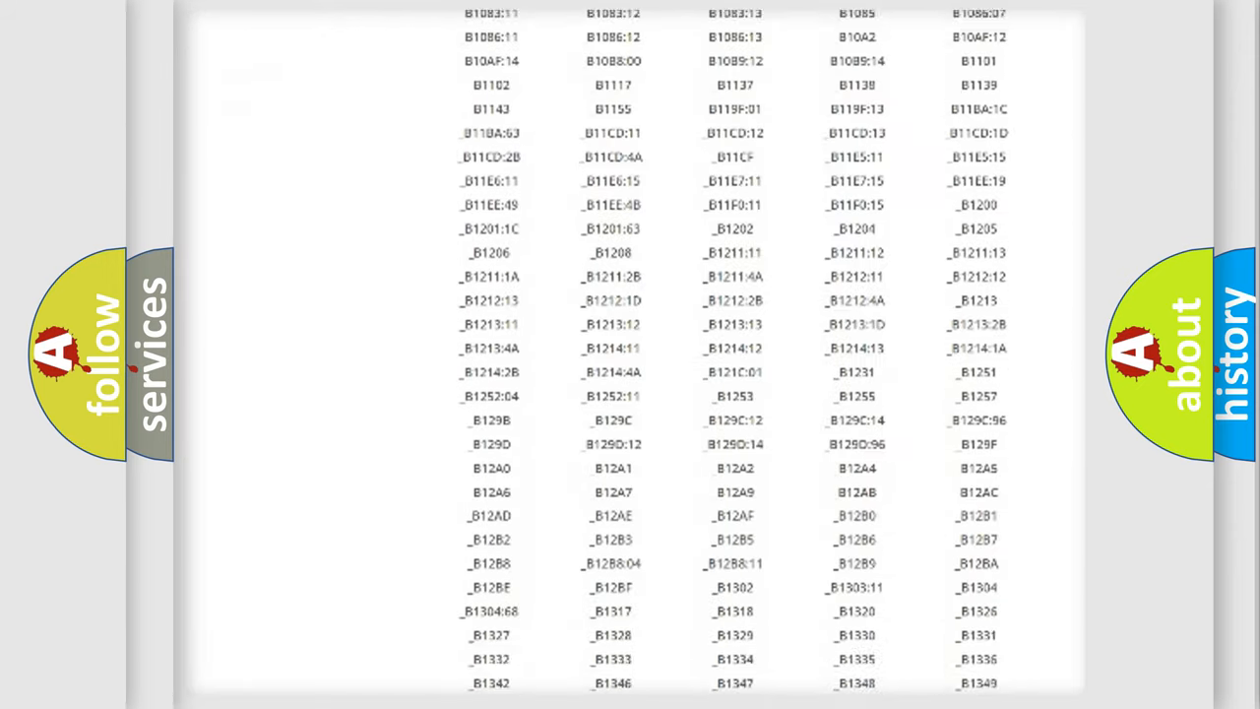
{"action": "scroll", "scroll_direction": "down", "scroll_amount": 3}
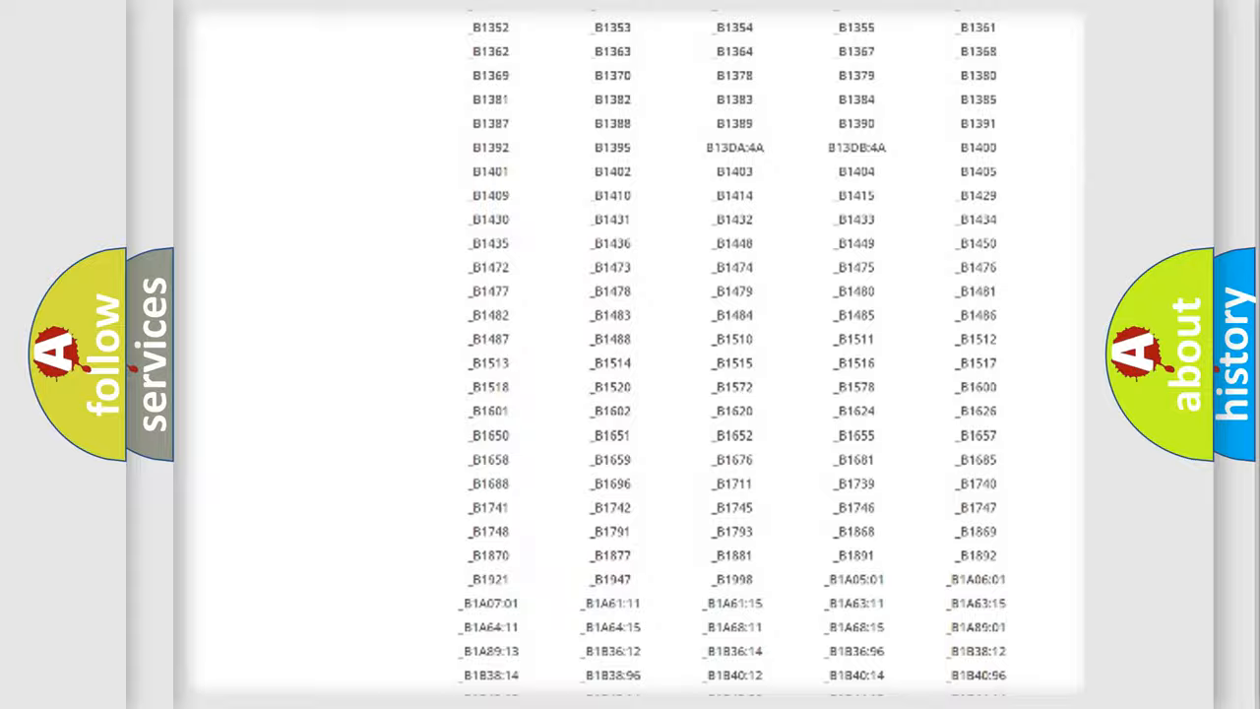